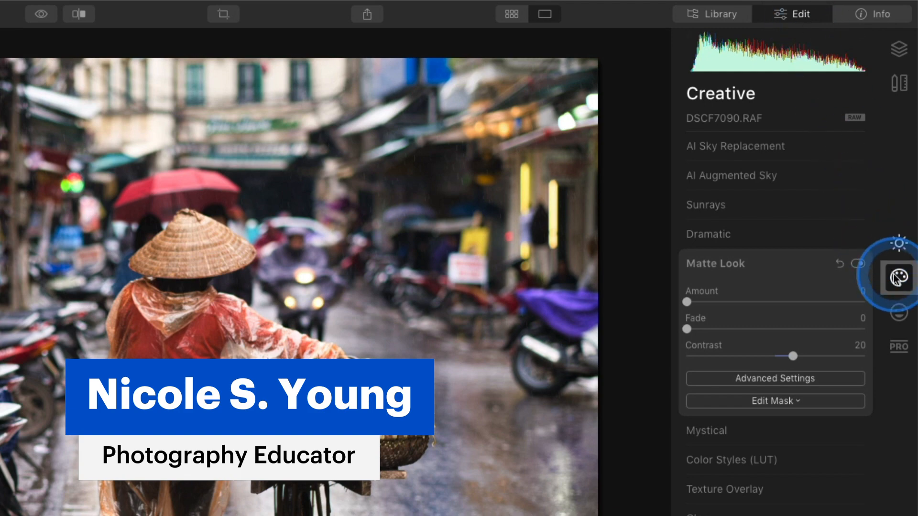
mouse_move(901, 279)
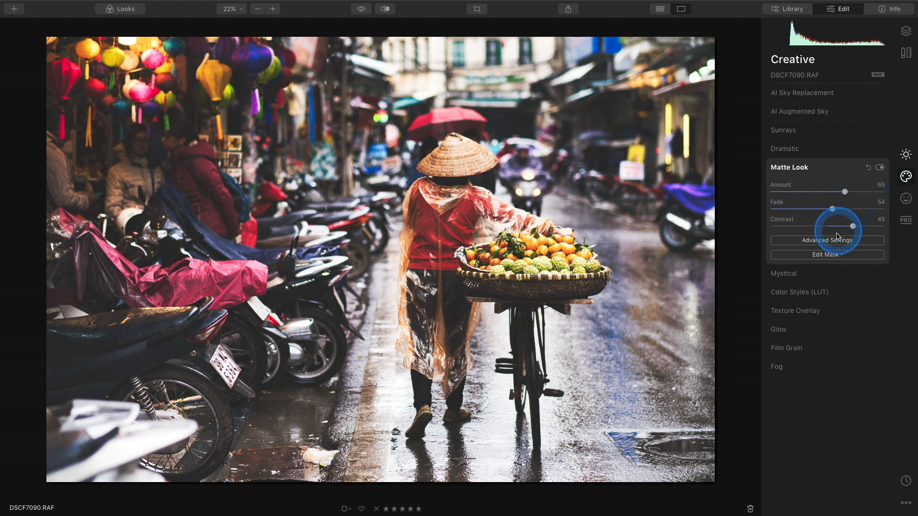
Step: Reveal Matte Look's advanced toning options (Saturation 50, Hue 0, Vividness -20)
left_click(826, 241)
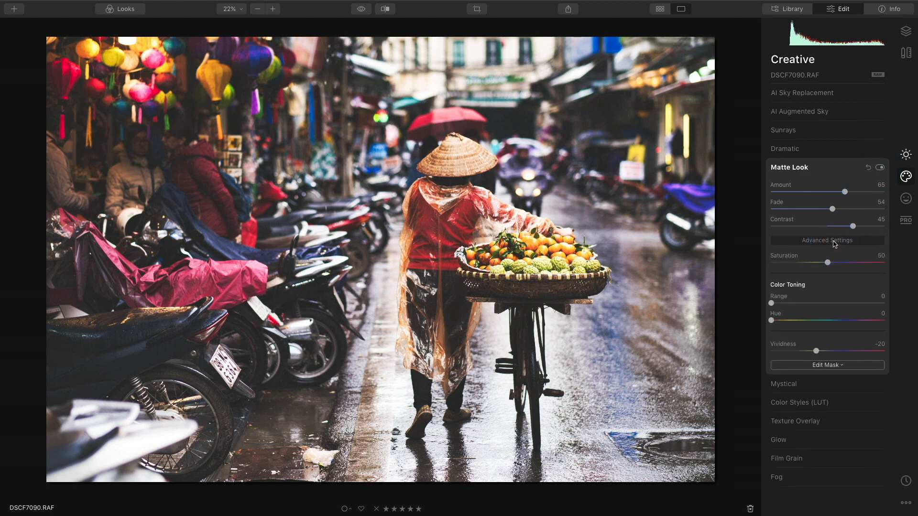
left_click(811, 288)
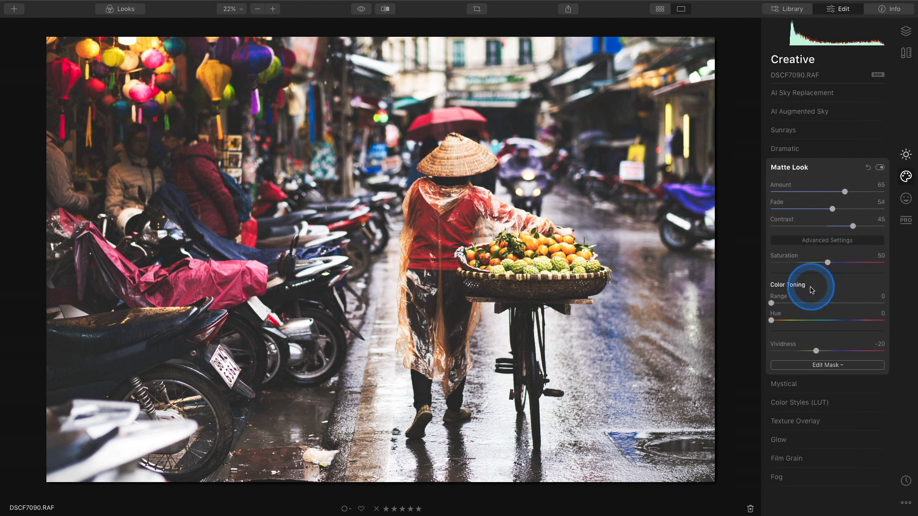